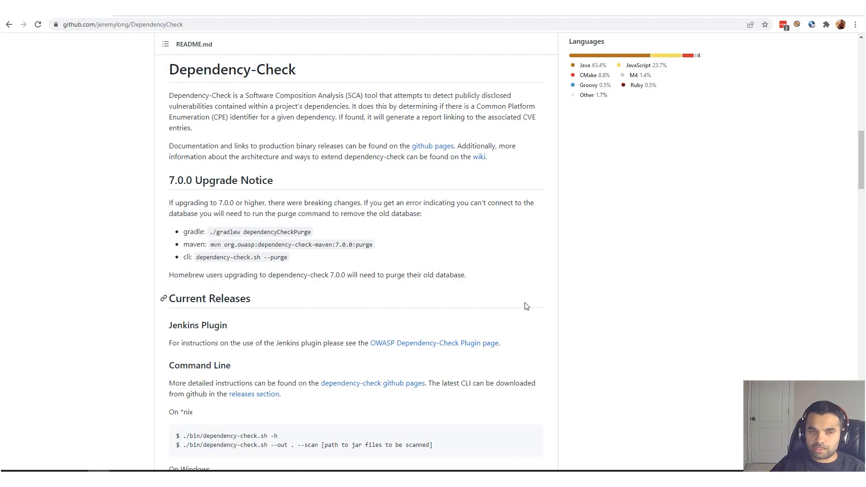
# Read the Dependency-Check intro, marking the phrases about a project's dependencies and how they are identified.
pyautogui.scroll(3)
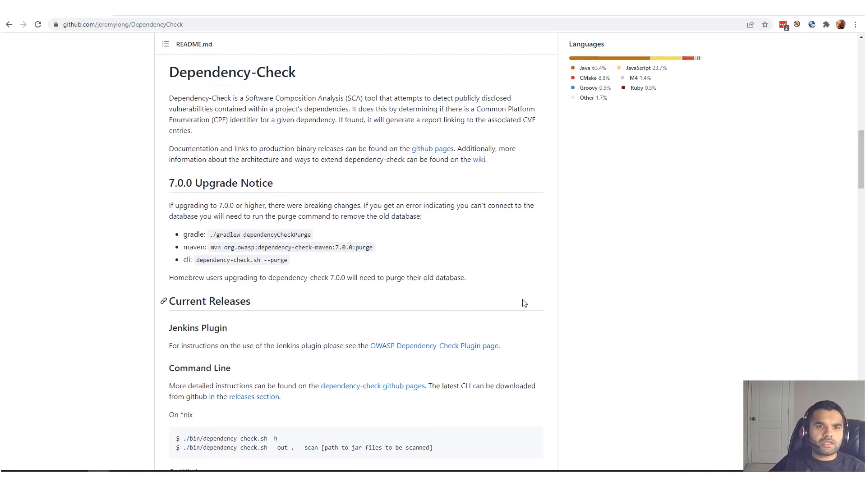
pyautogui.scroll(3)
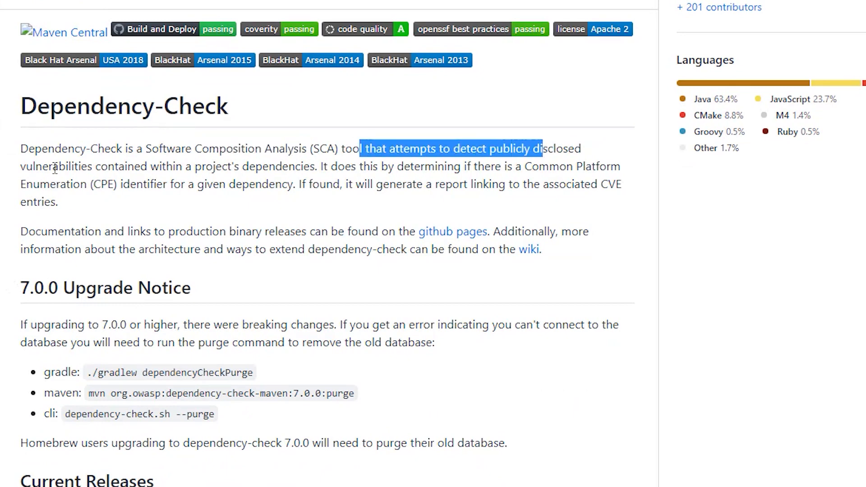
pyautogui.click(66, 163)
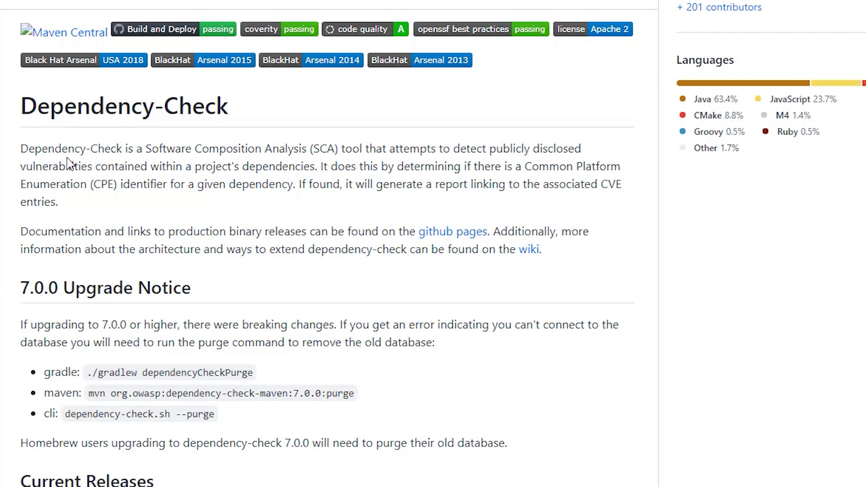
pyautogui.moveTo(100, 166); pyautogui.dragTo(298, 166)
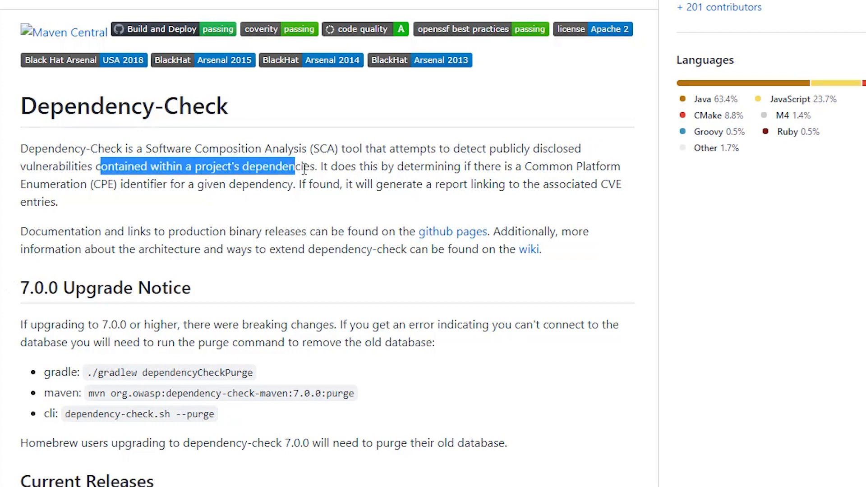
pyautogui.click(319, 166)
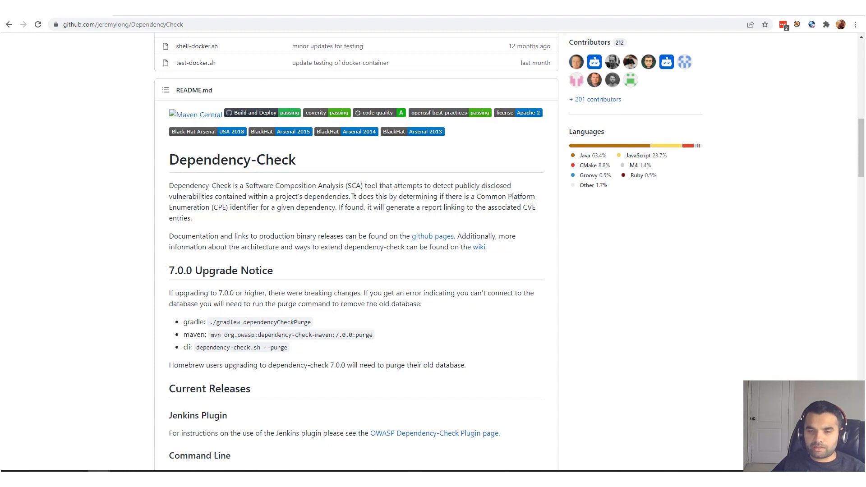
pyautogui.moveTo(352, 196); pyautogui.dragTo(393, 195)
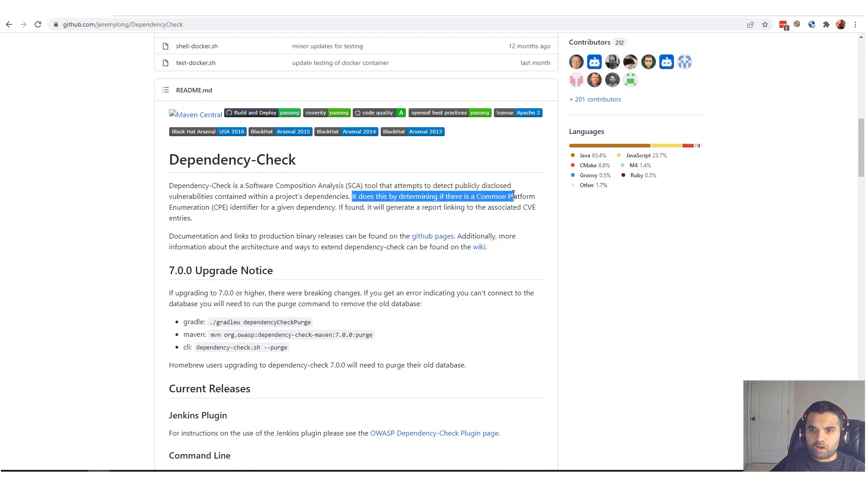
pyautogui.click(234, 208)
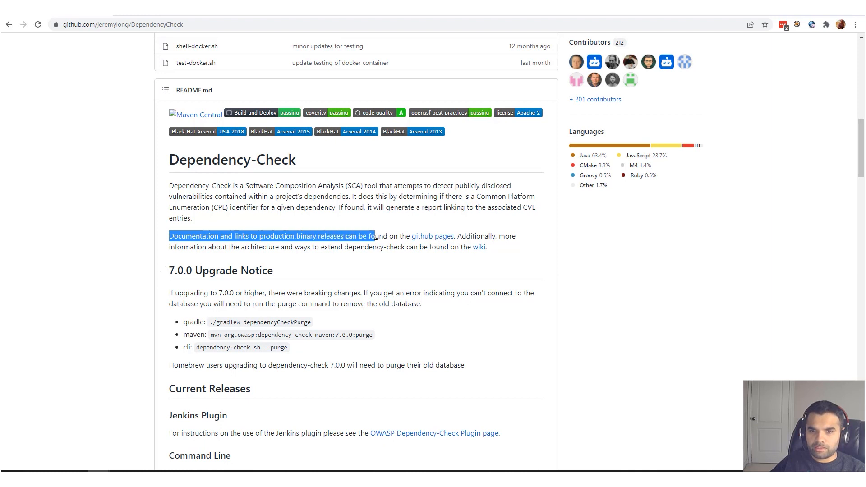
pyautogui.moveTo(338, 44)
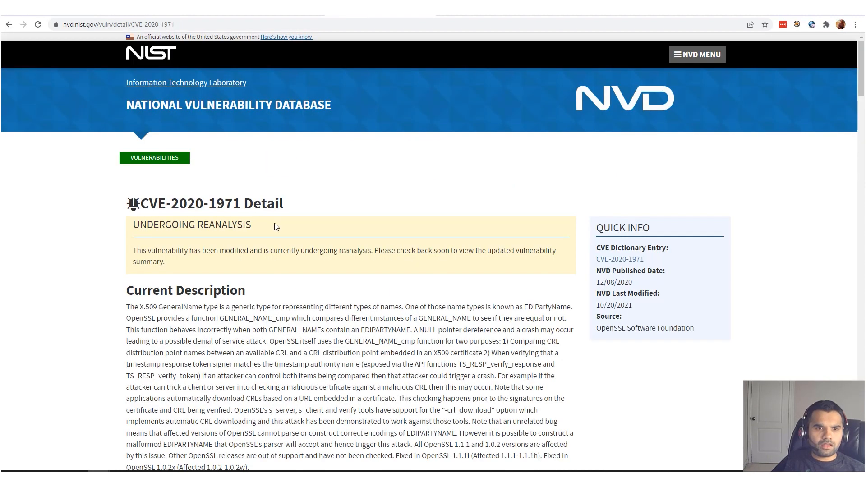
pyautogui.moveTo(322, 205)
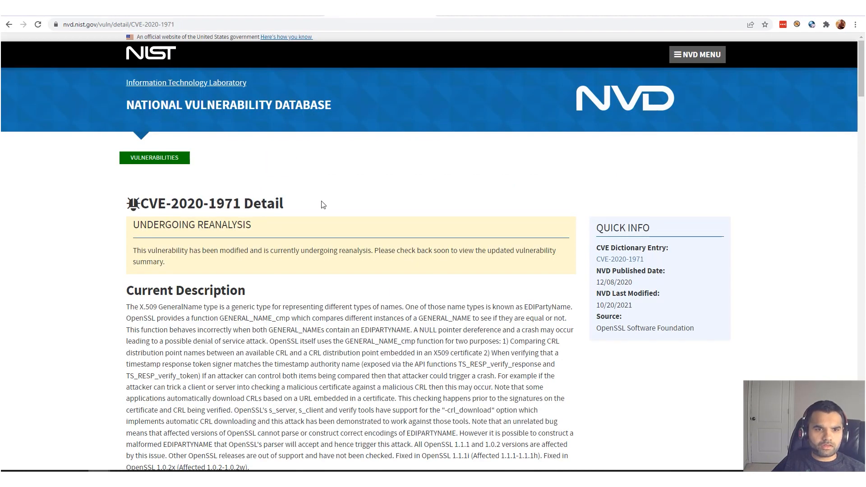
# Browse down the README past the CVE-2020-1971 note and the documentation section.
pyautogui.scroll(-3)
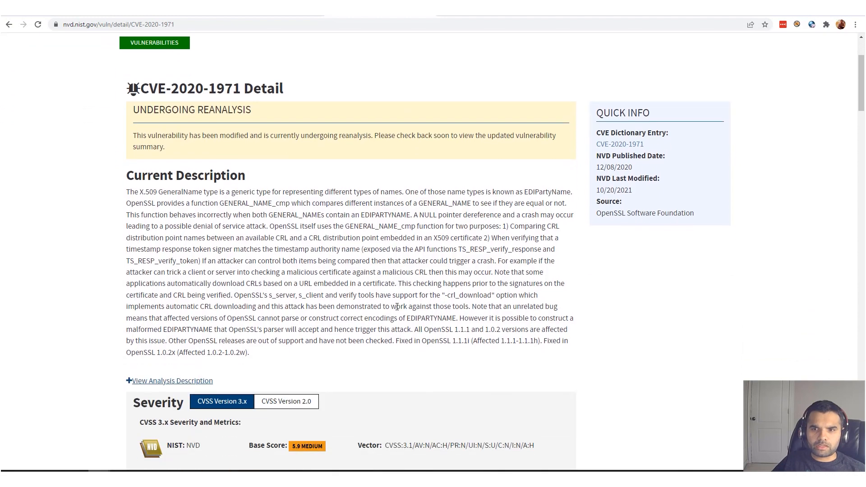
pyautogui.scroll(-3)
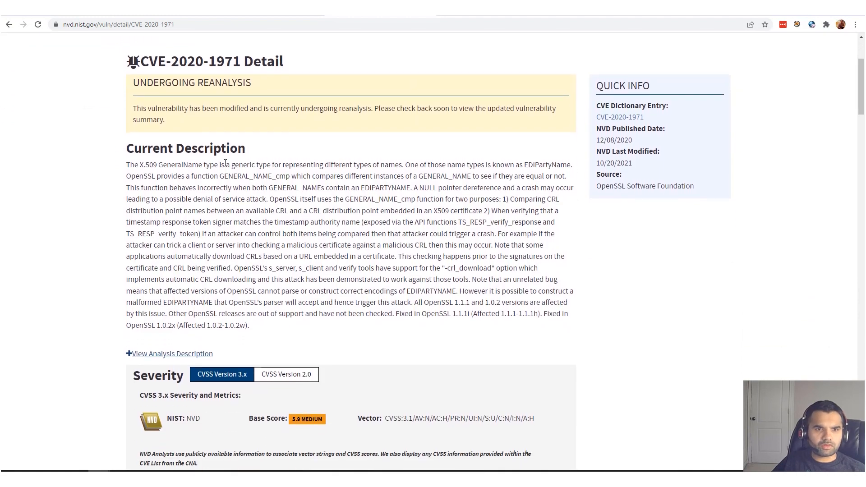
pyautogui.scroll(-3)
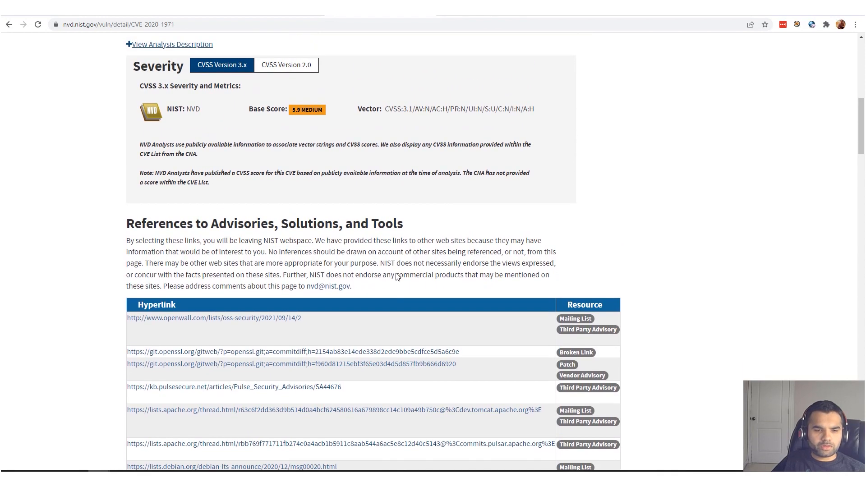
pyautogui.scroll(-3)
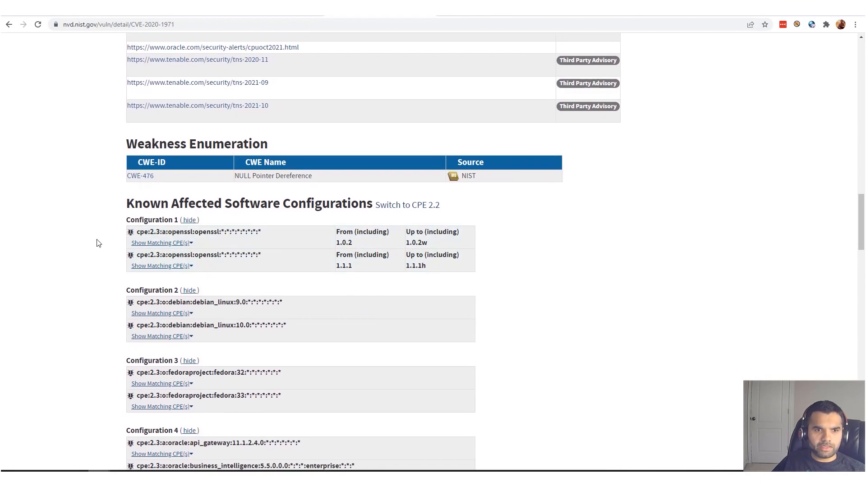
pyautogui.scroll(3)
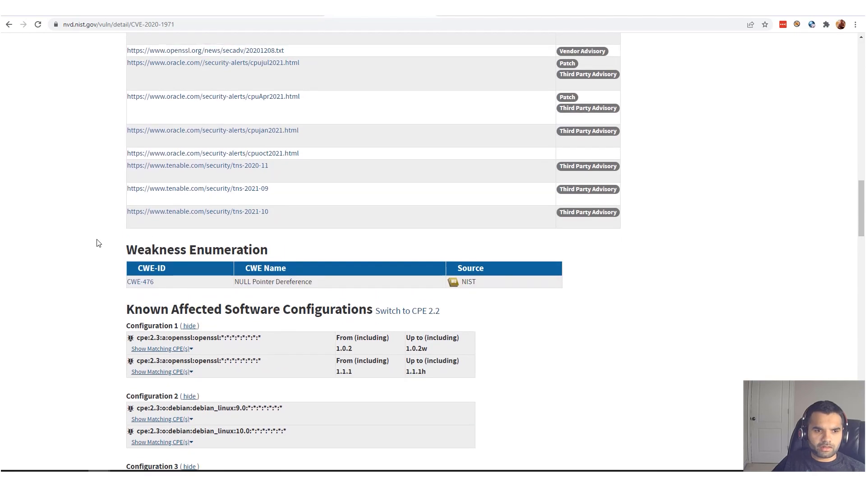
pyautogui.scroll(3)
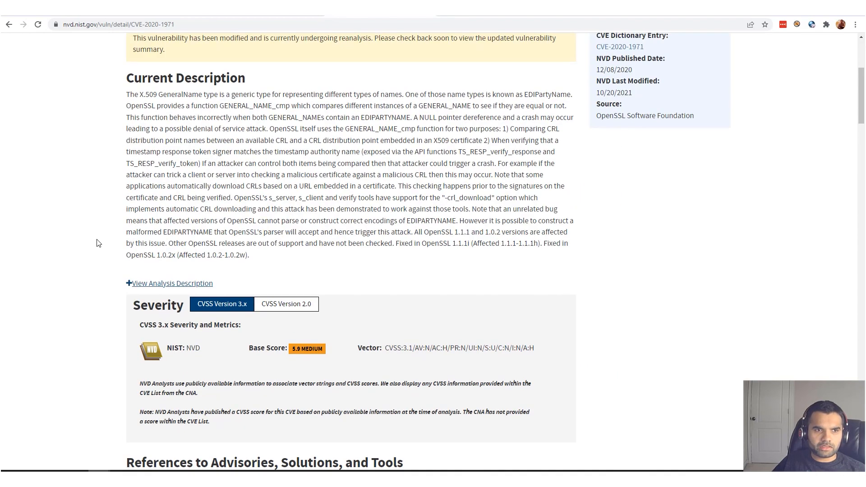
pyautogui.scroll(3)
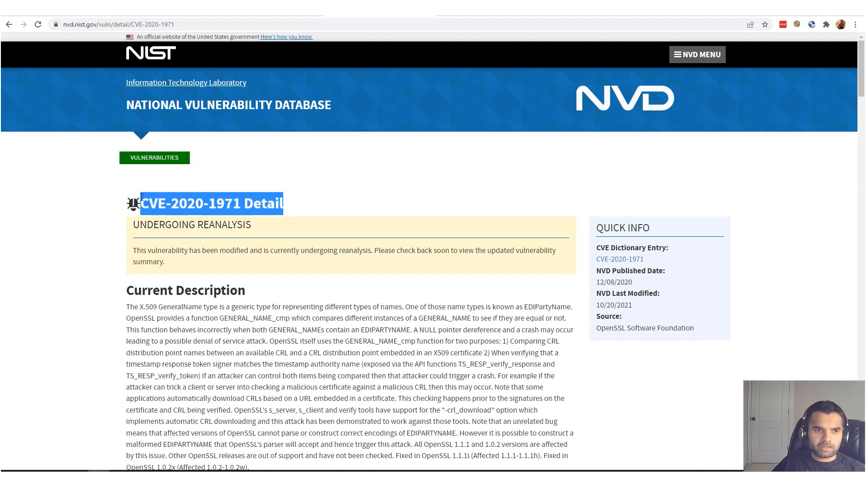
pyautogui.click(242, 187)
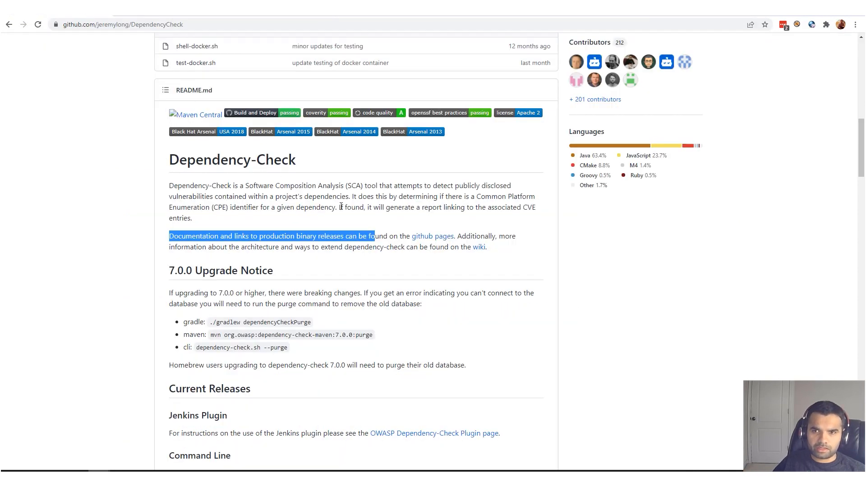
pyautogui.click(405, 207)
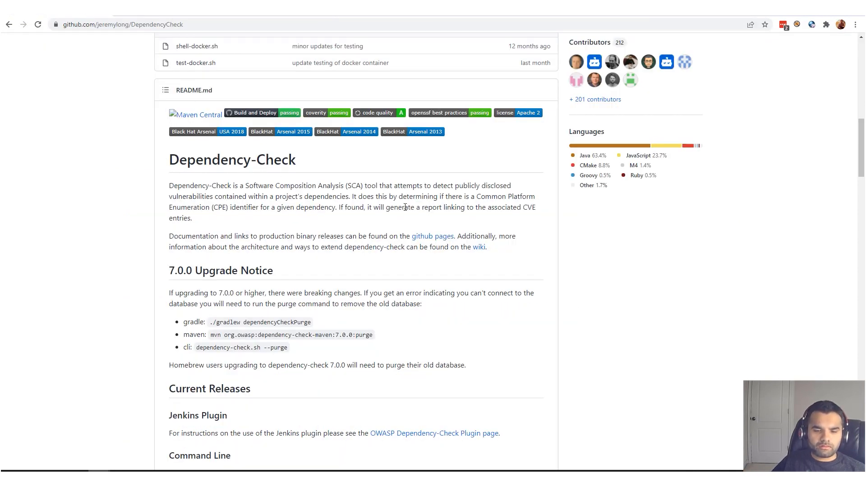
# Read down to the README's license section and return to the top overview.
pyautogui.scroll(-3)
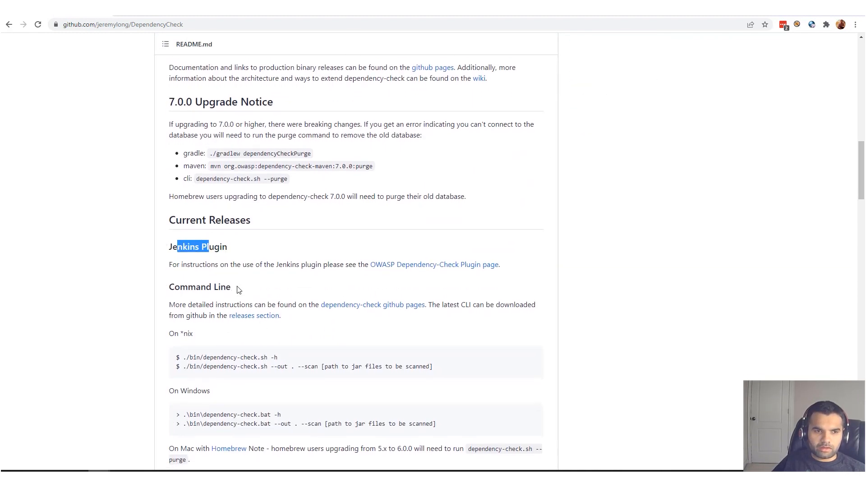
pyautogui.scroll(-3)
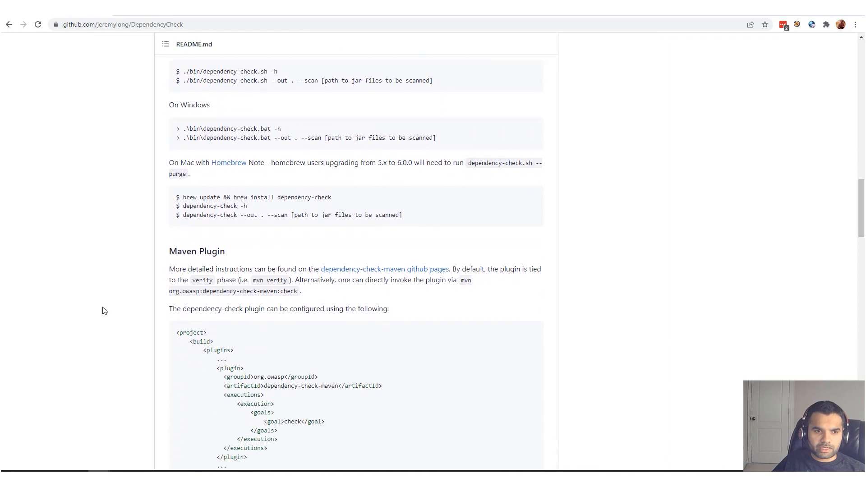
pyautogui.scroll(-3)
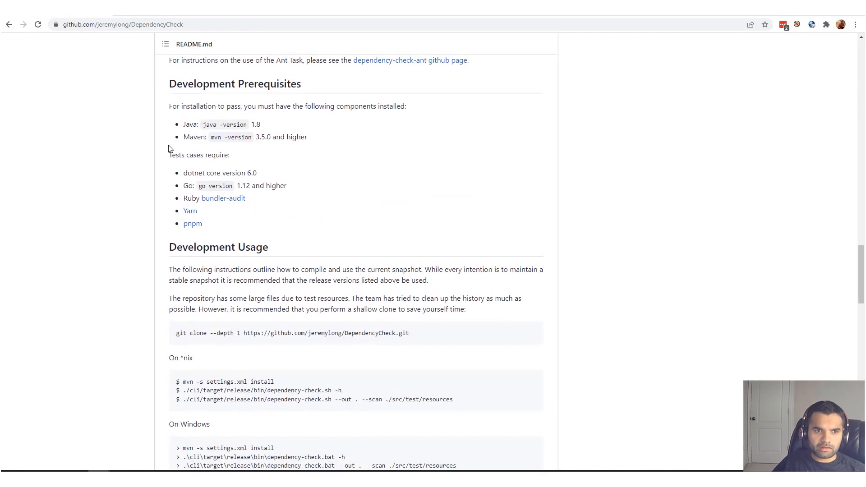
pyautogui.scroll(-3)
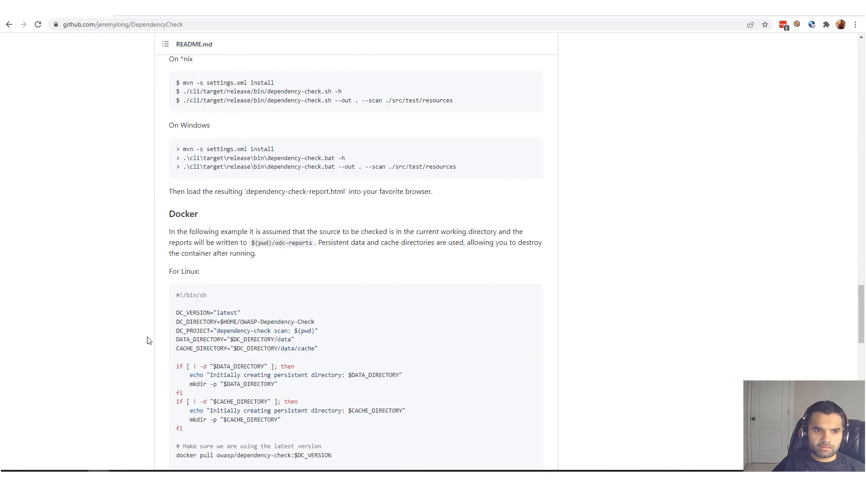
pyautogui.scroll(-3)
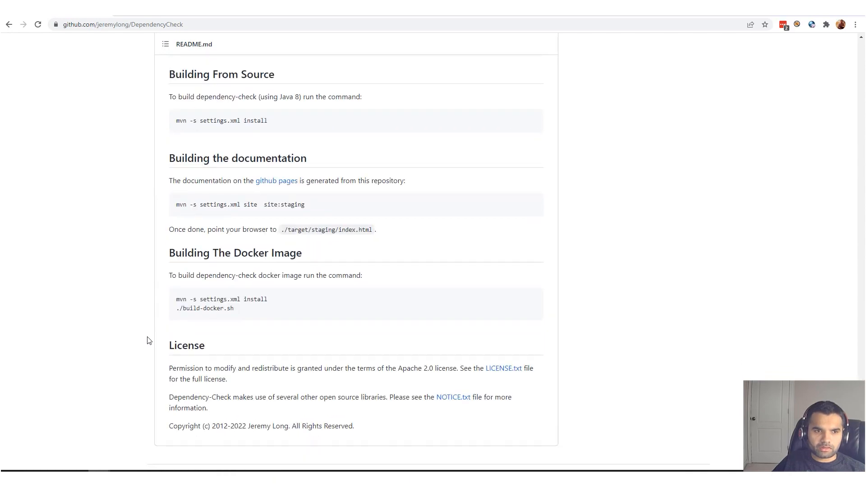
pyautogui.scroll(3)
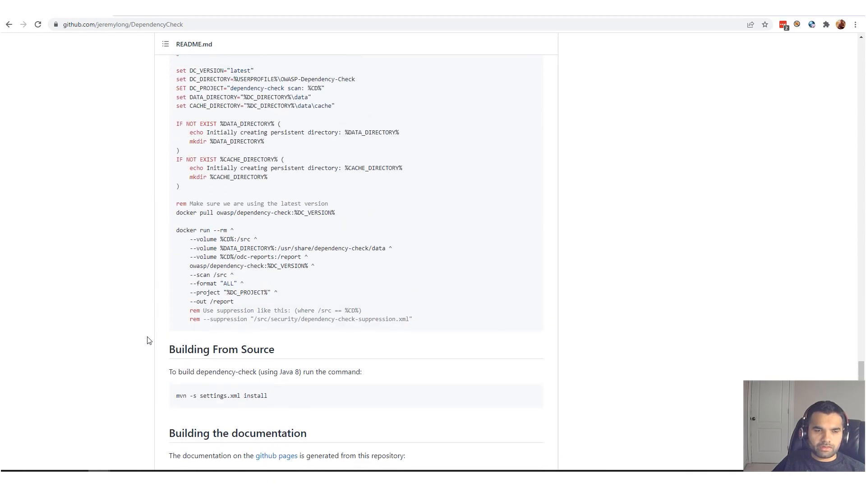
pyautogui.scroll(3)
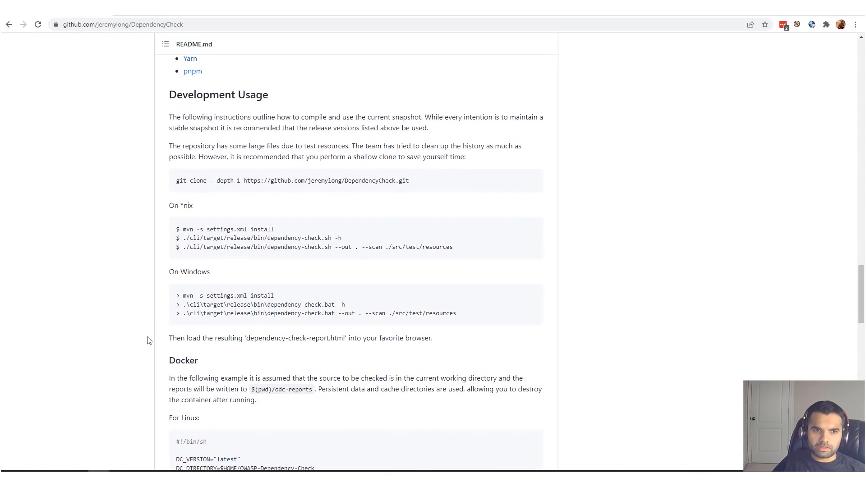
pyautogui.scroll(-3)
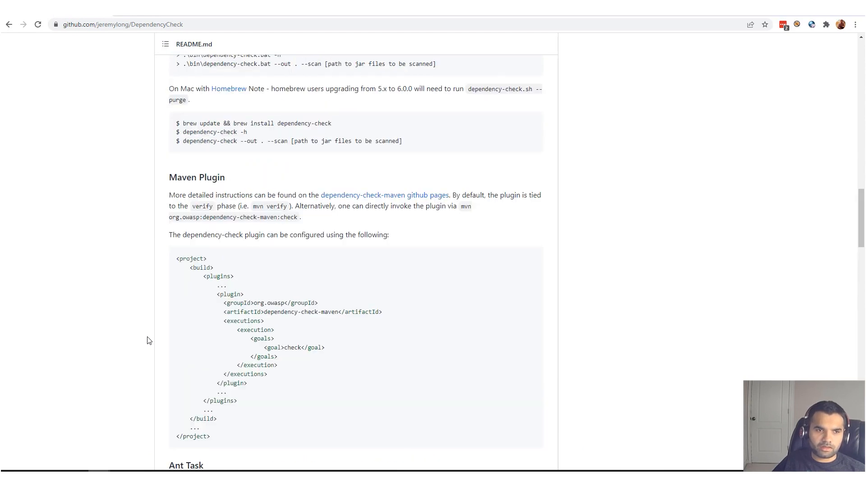
pyautogui.scroll(3)
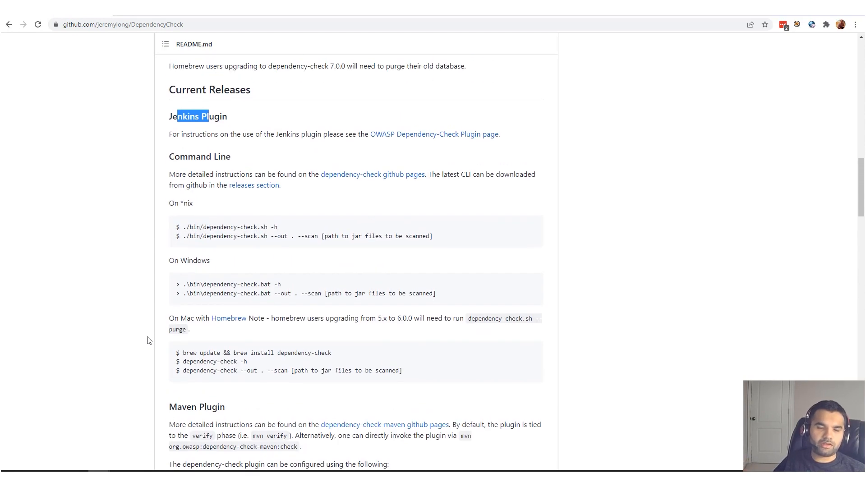
pyautogui.scroll(3)
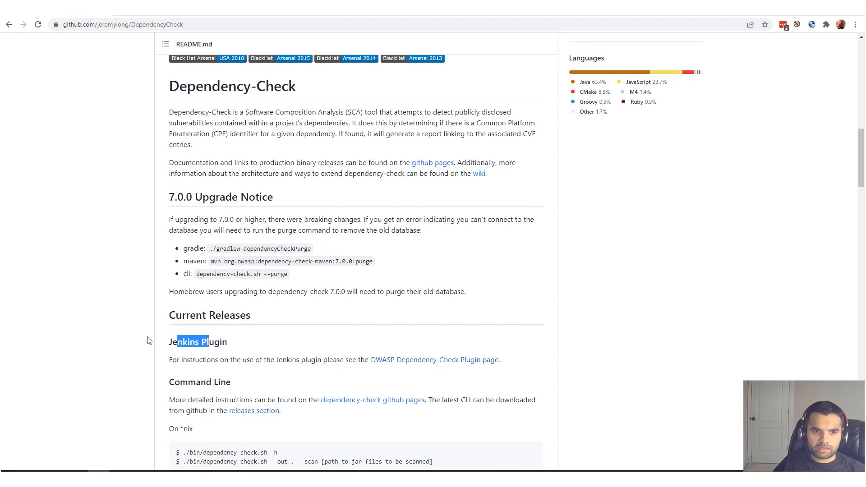
pyautogui.moveTo(171, 123)
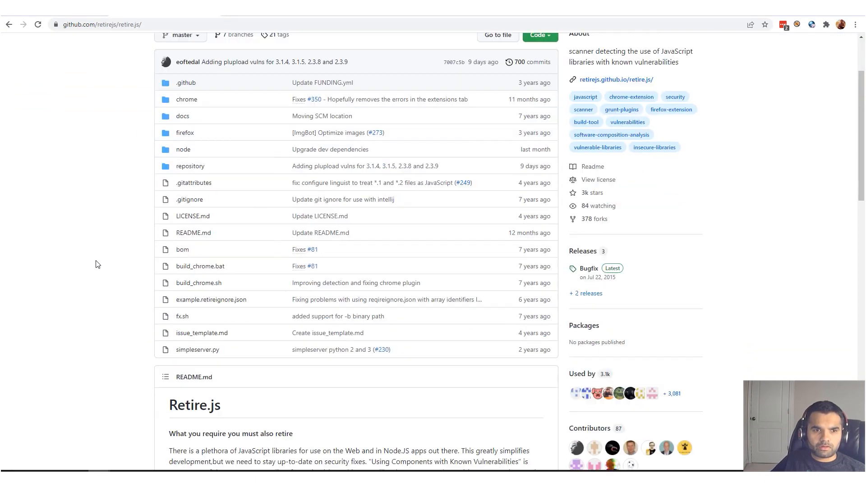
# Read the Retire.js intro on staying up-to-date with security fixes and its usage list, then move to overthewire.org.
pyautogui.scroll(-3)
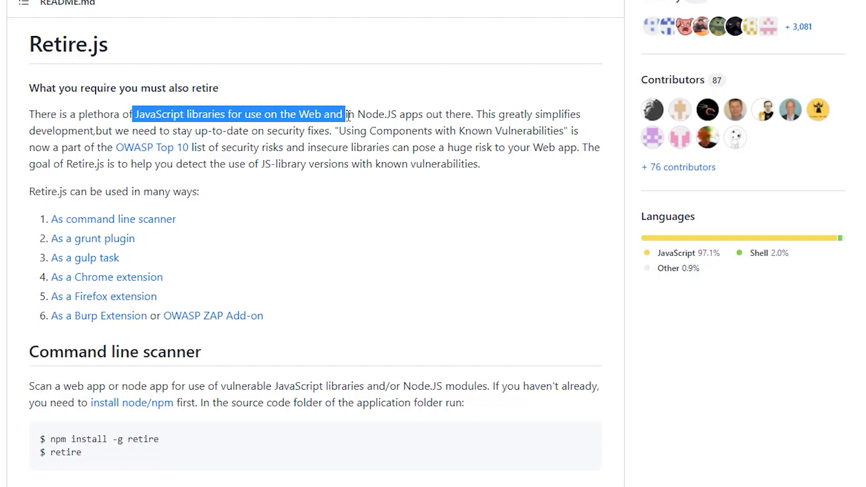
pyautogui.click(536, 109)
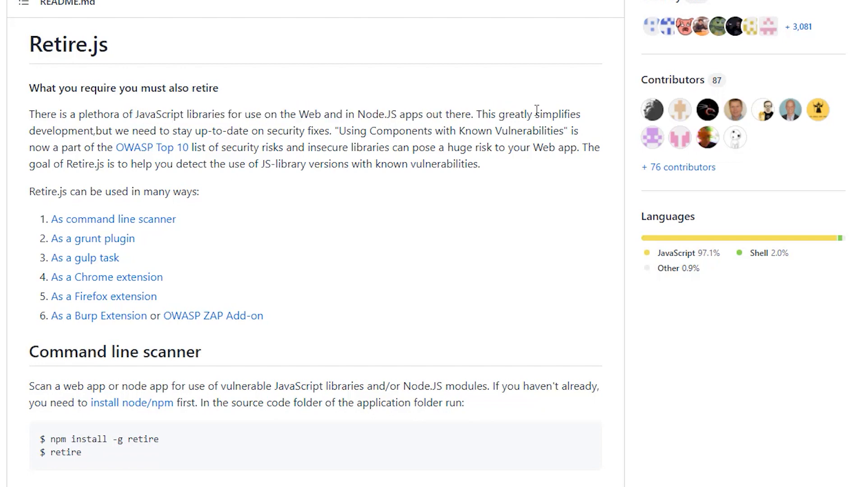
pyautogui.moveTo(100, 128)
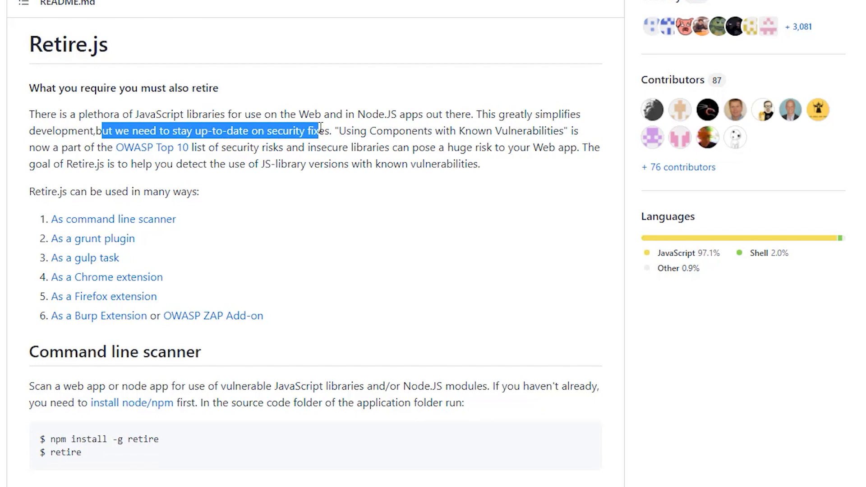
pyautogui.moveTo(99, 130); pyautogui.dragTo(333, 115)
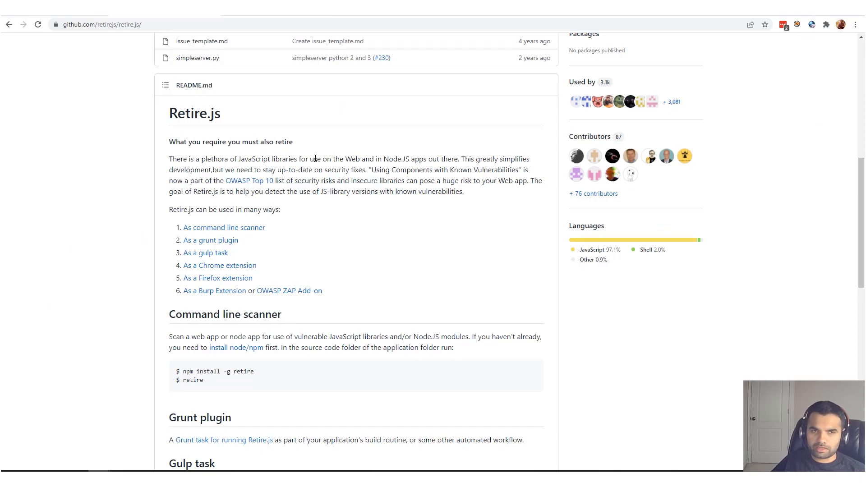
pyautogui.moveTo(307, 160)
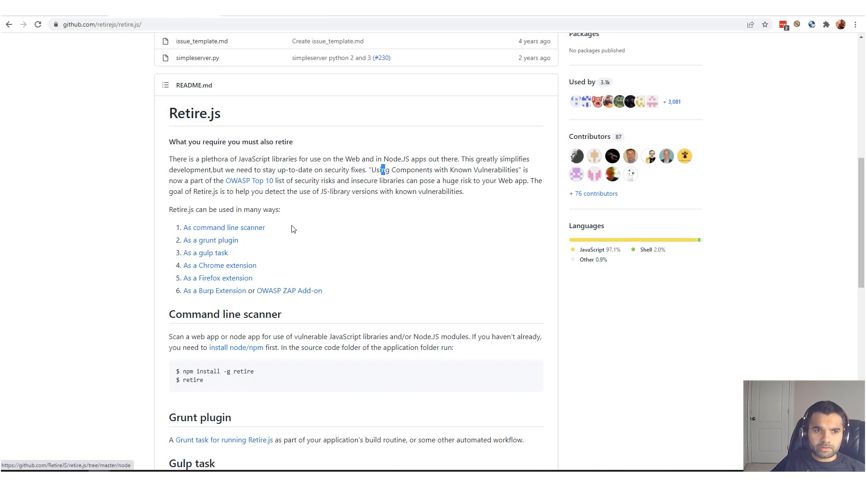
pyautogui.doubleClick(224, 227)
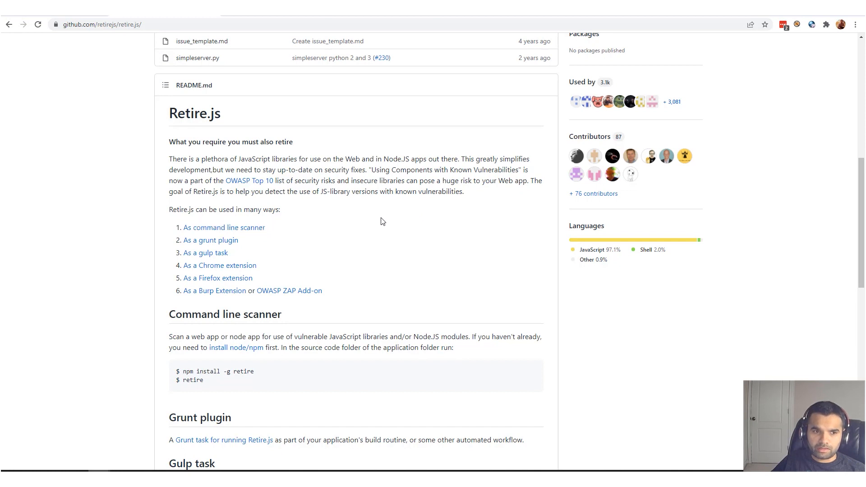
pyautogui.scroll(-3)
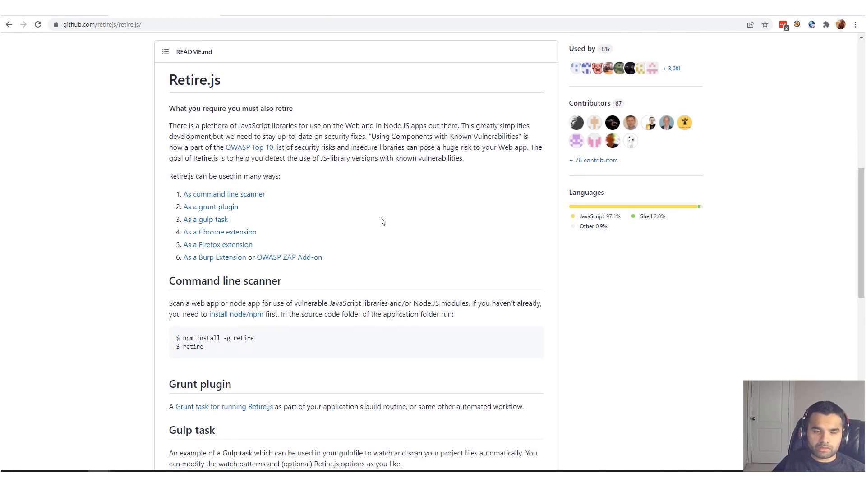
pyautogui.moveTo(276, 207)
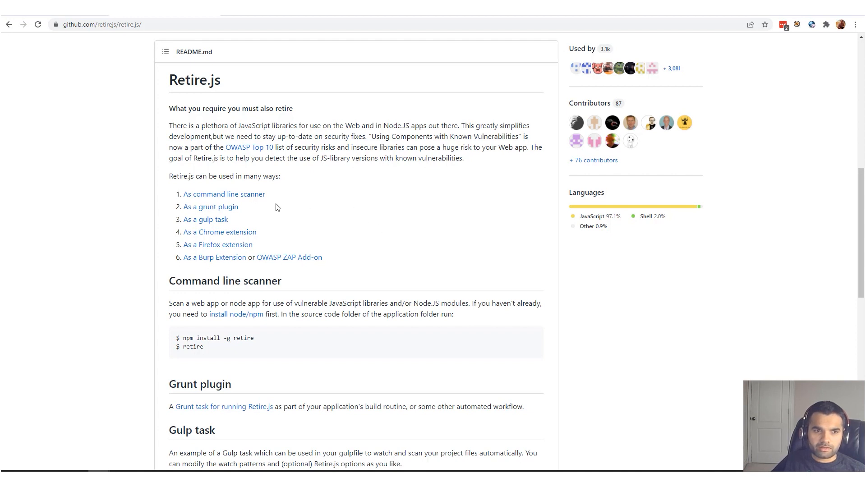
pyautogui.moveTo(353, 231)
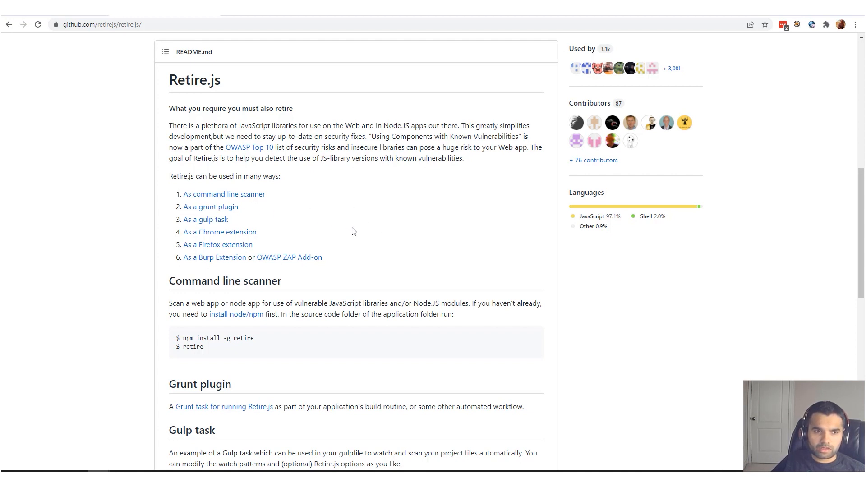
pyautogui.moveTo(270, 250)
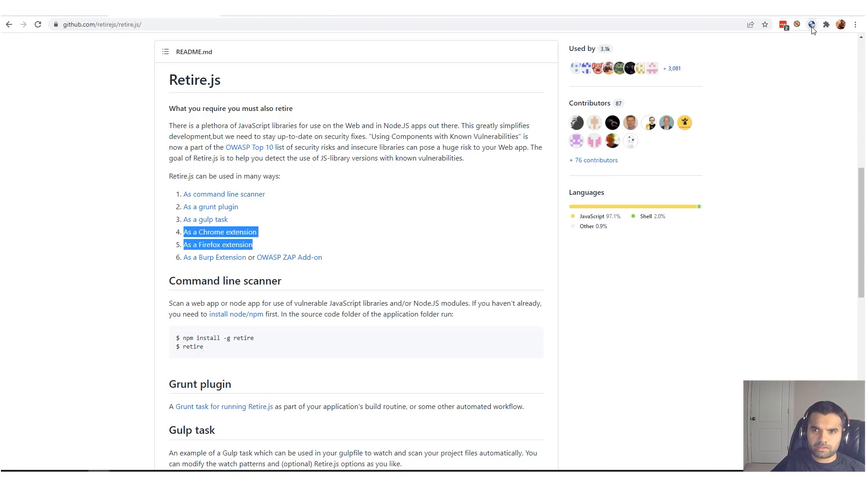
pyautogui.click(811, 23)
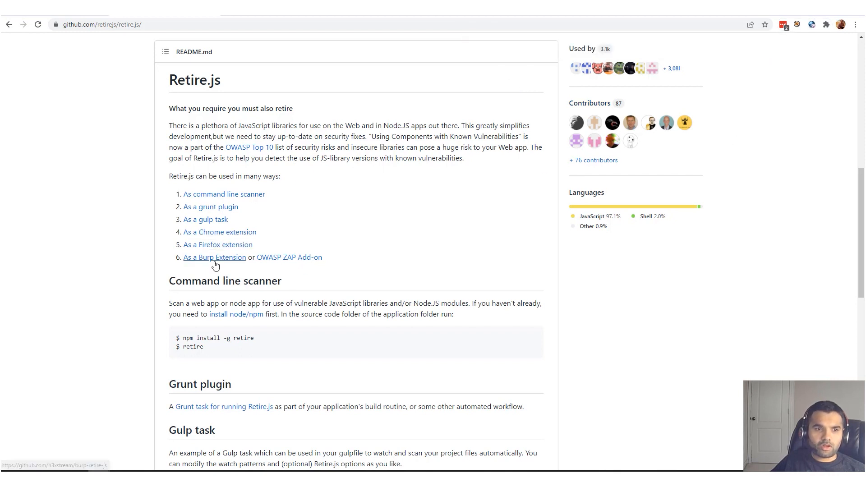
pyautogui.moveTo(301, 260)
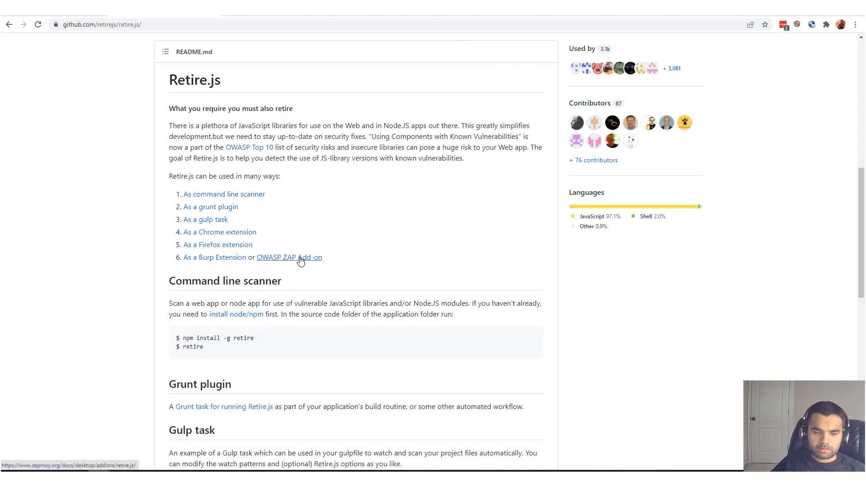
pyautogui.moveTo(387, 241)
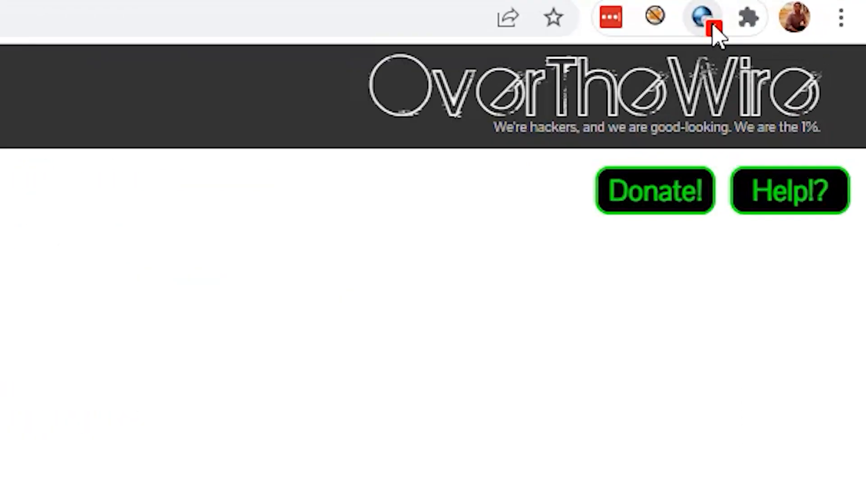
# Show the Retire.js popup flagging jQuery 3.3.1 with three medium CVEs and mustache.js 4.0.0.
pyautogui.click(701, 17)
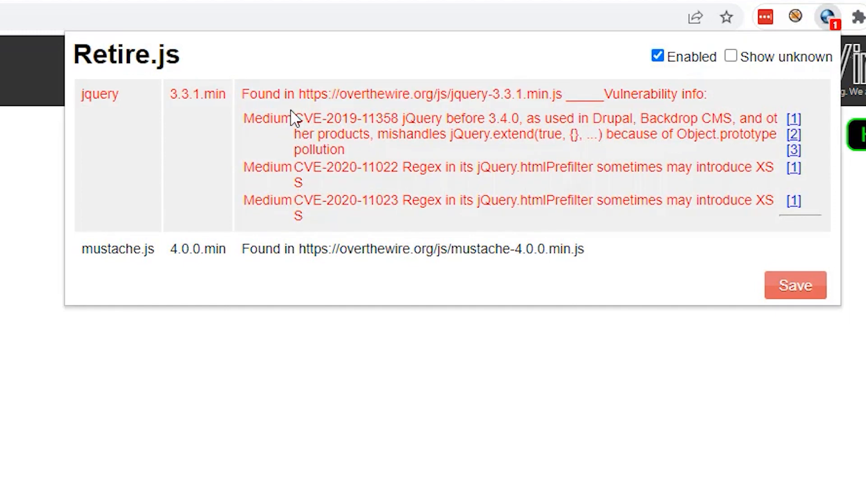
pyautogui.doubleClick(99, 94)
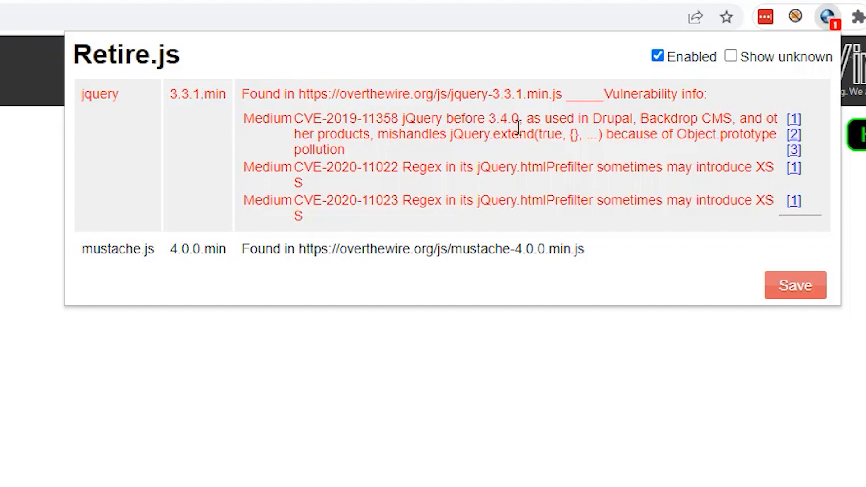
pyautogui.moveTo(271, 117)
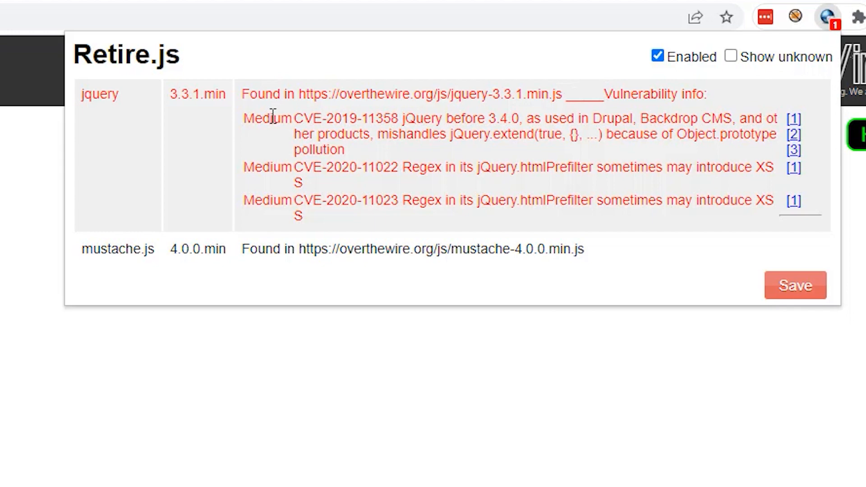
pyautogui.moveTo(325, 176)
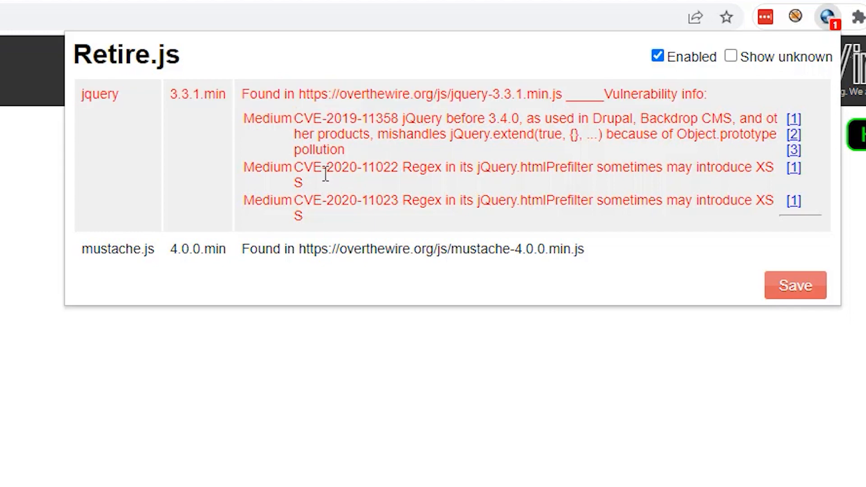
pyautogui.moveTo(276, 217)
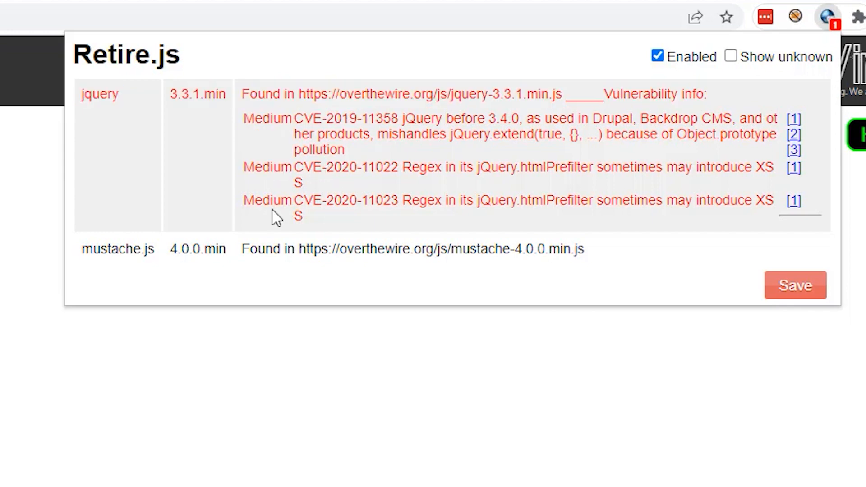
pyautogui.moveTo(394, 198)
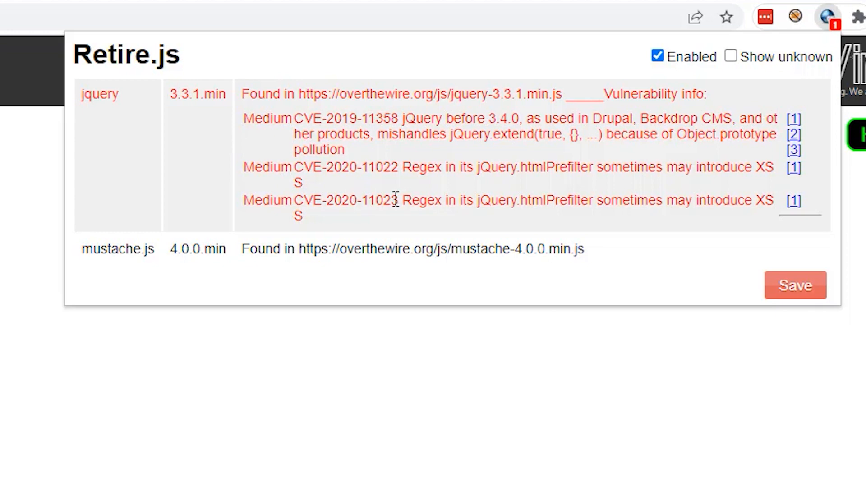
pyautogui.moveTo(323, 184)
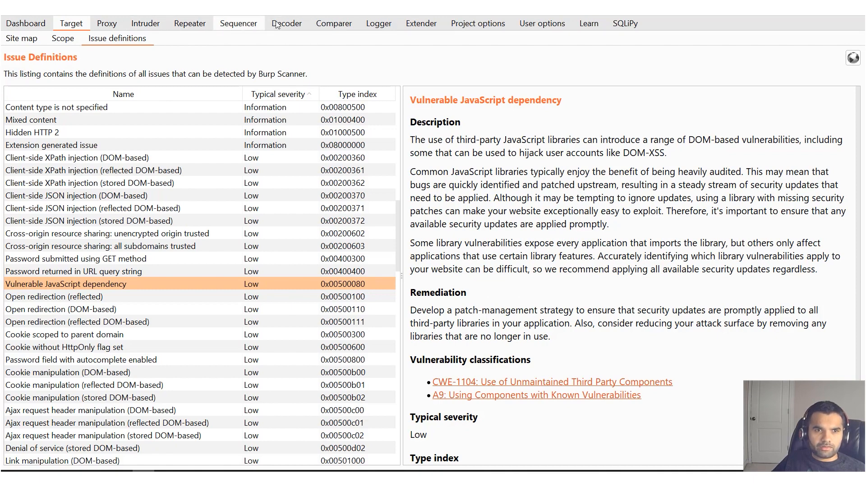
pyautogui.moveTo(465, 30)
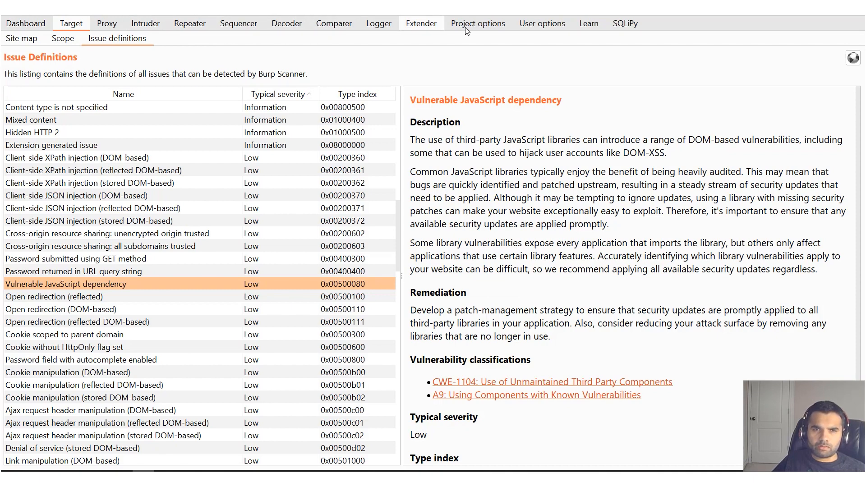
# Show the installed Retire.js extension's details in the Extender BApp Store.
pyautogui.click(478, 23)
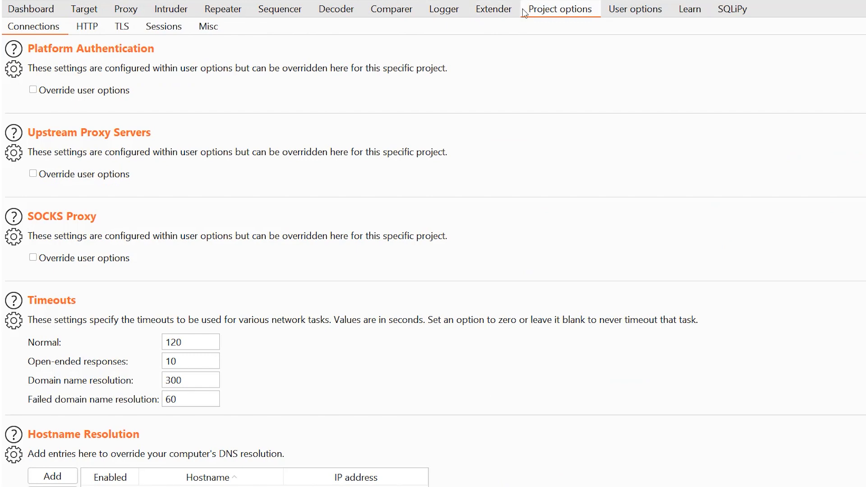
pyautogui.click(493, 9)
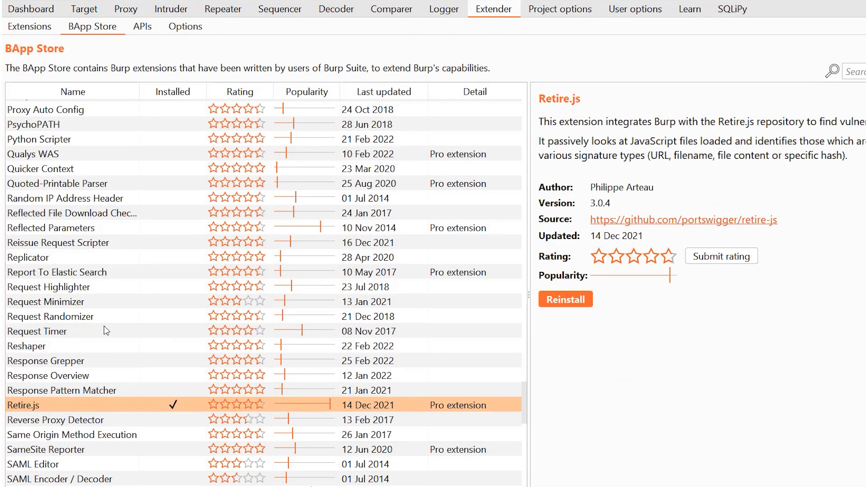
pyautogui.moveTo(55, 405)
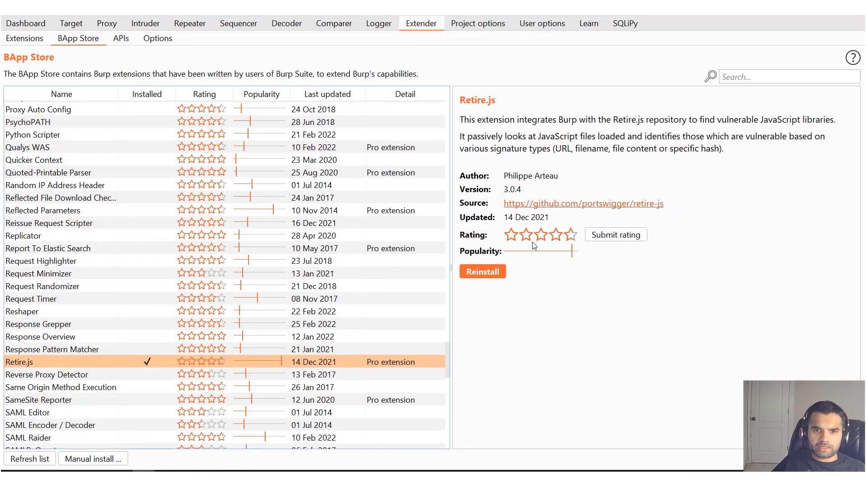
pyautogui.moveTo(523, 241)
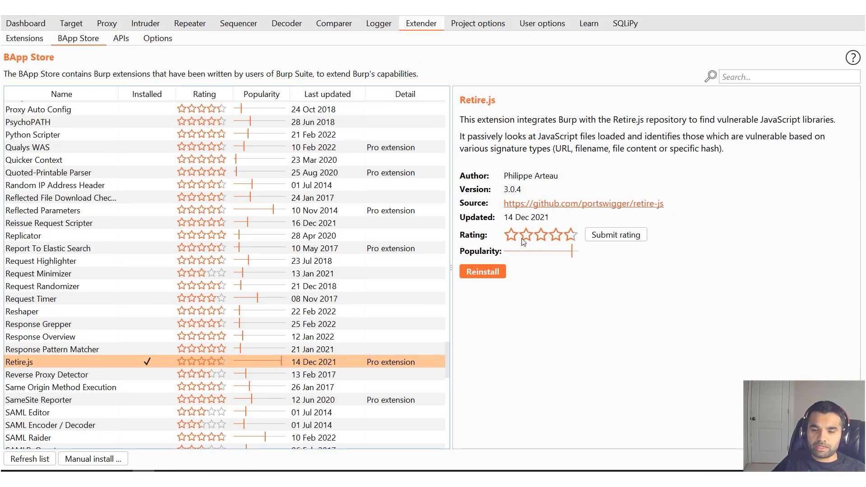
pyautogui.moveTo(577, 138)
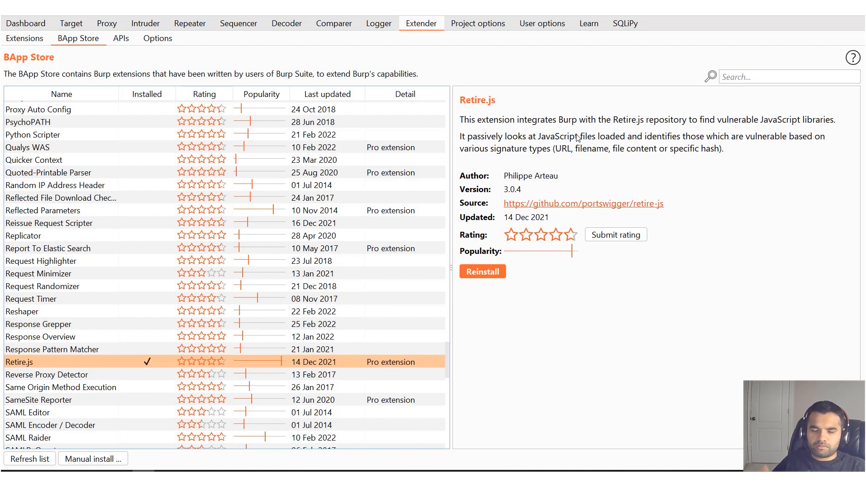
pyautogui.moveTo(556, 231)
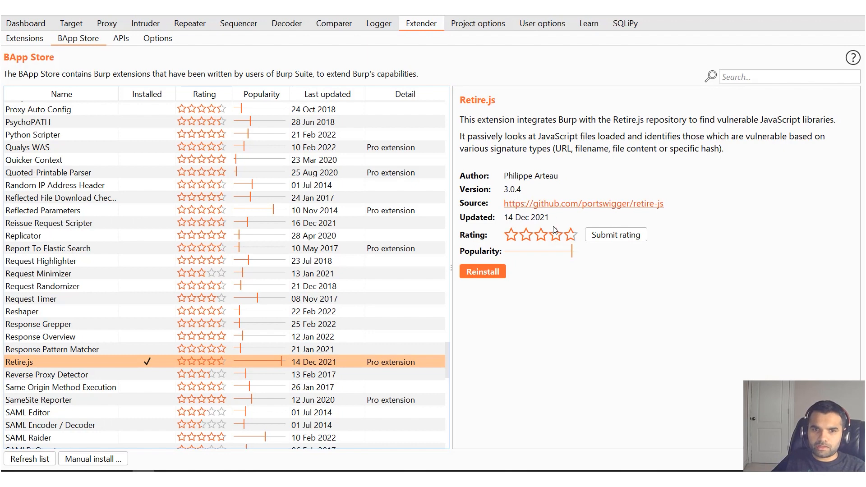
pyautogui.moveTo(556, 228)
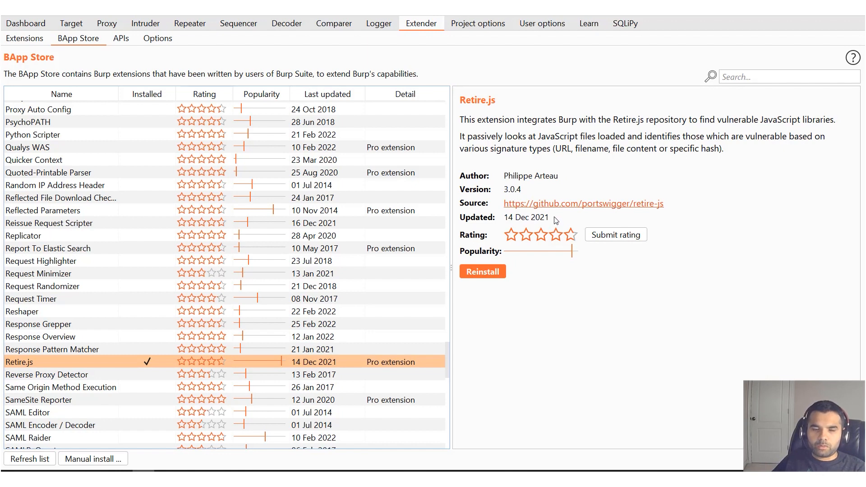
pyautogui.moveTo(116, 36)
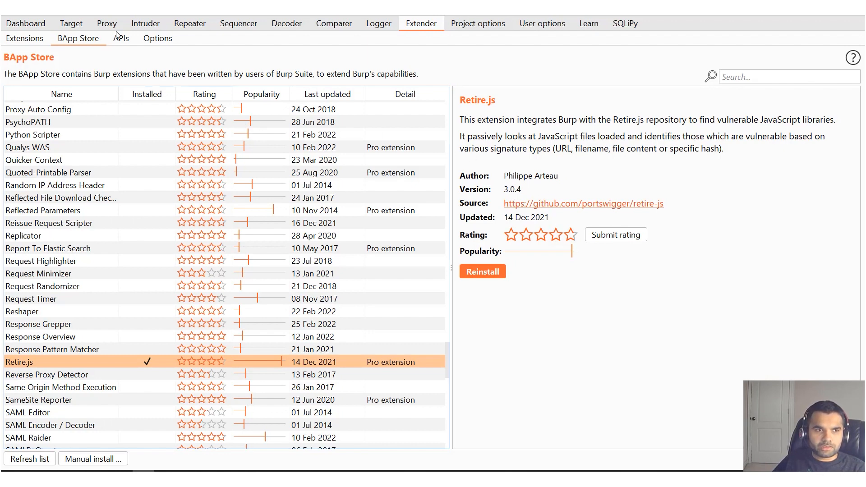
# Show the Vulnerable JavaScript dependency issue definition with its description and remediation.
pyautogui.click(107, 24)
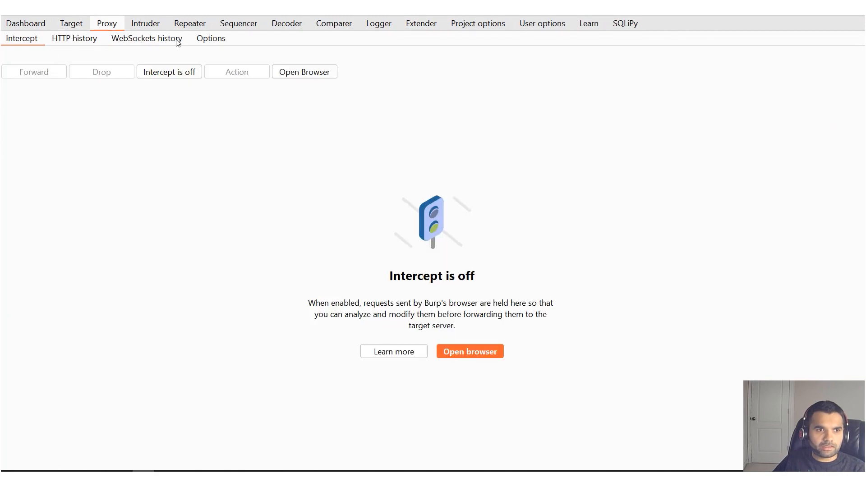
pyautogui.click(70, 23)
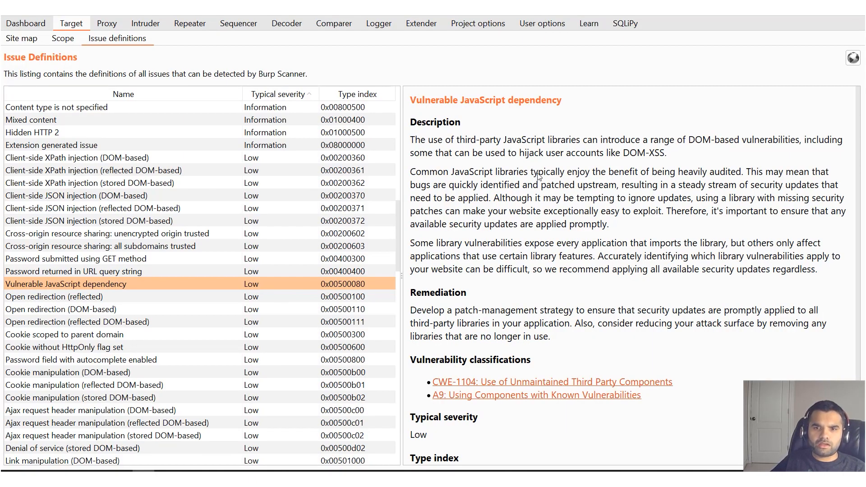
pyautogui.moveTo(561, 180)
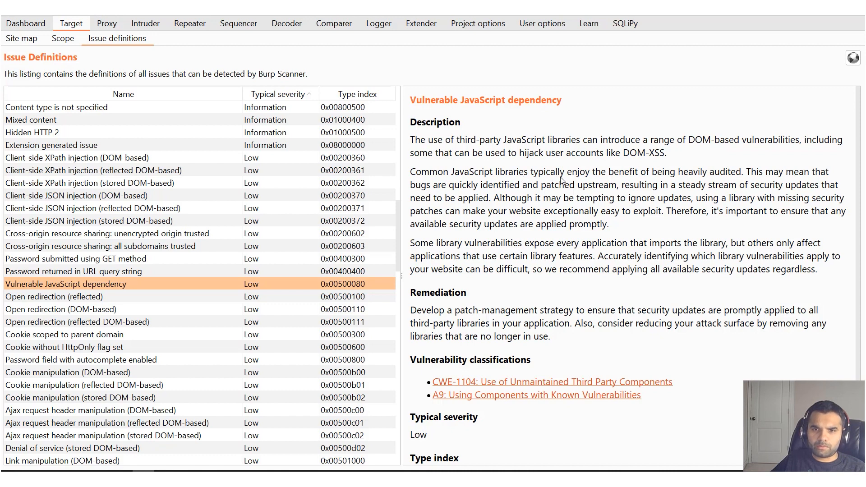
pyautogui.moveTo(434, 205)
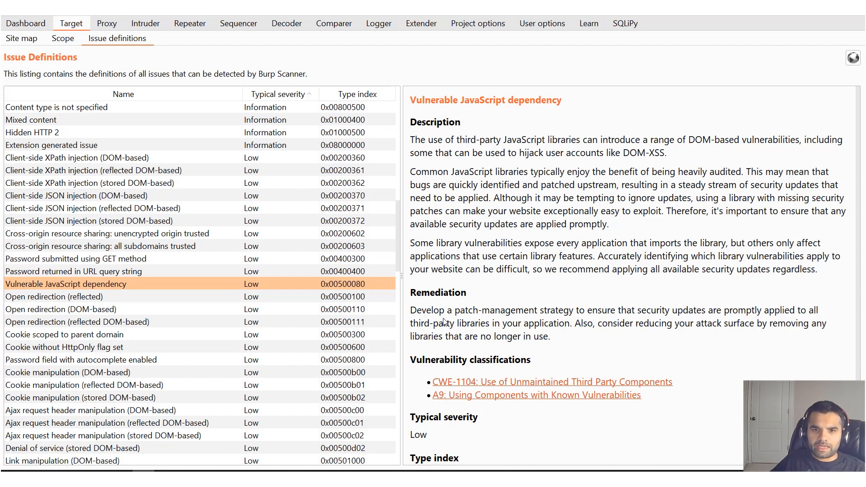
pyautogui.moveTo(688, 271)
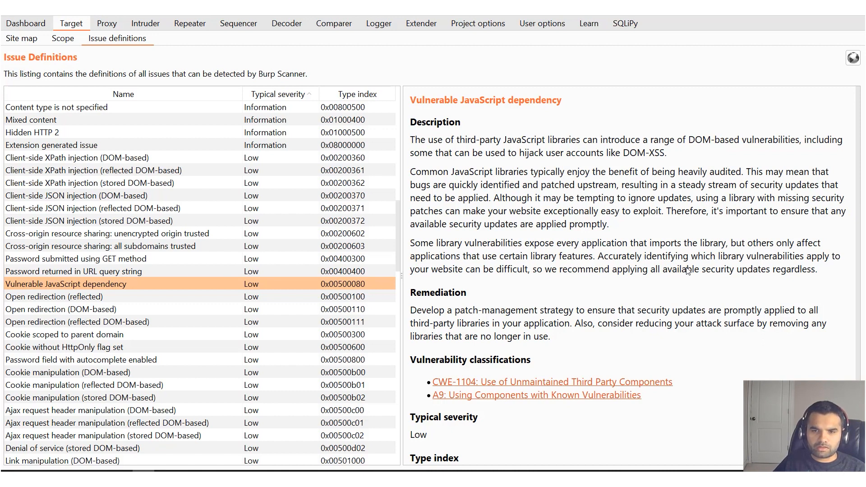
pyautogui.moveTo(608, 224)
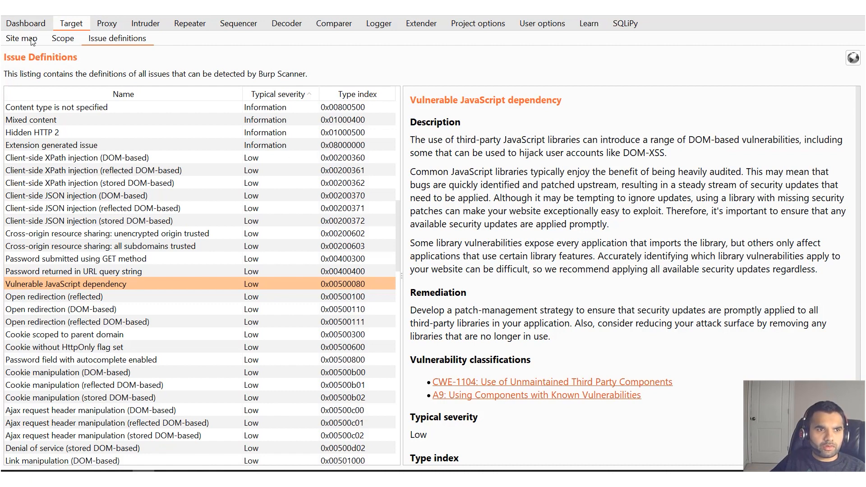
# In the site map, show overthewire.org's vulnerable jquery issue and its extension-generated note.
pyautogui.click(21, 38)
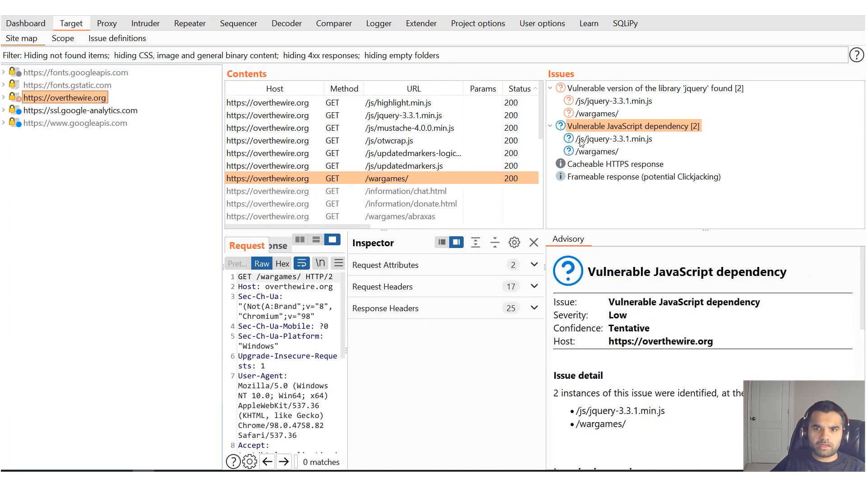
pyautogui.click(640, 87)
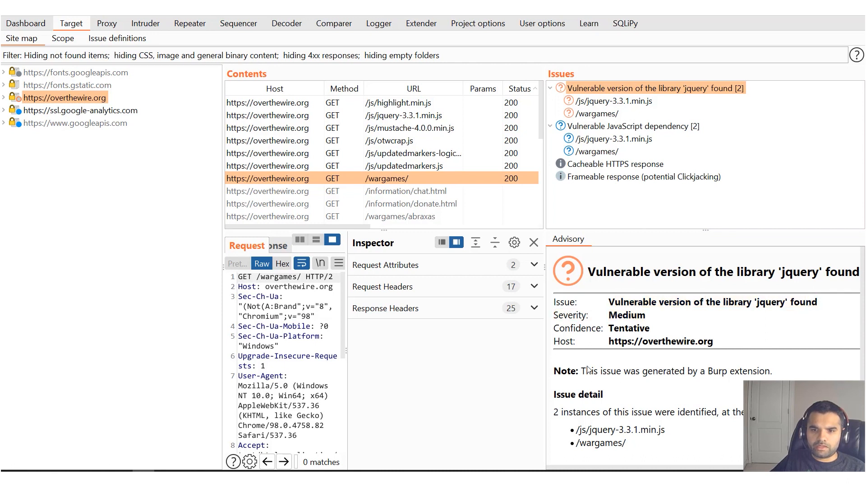
pyautogui.tripleClick(674, 370)
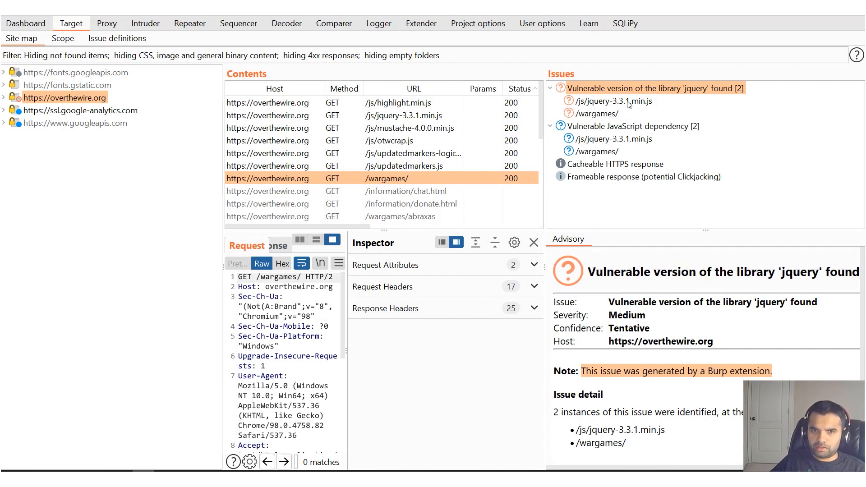
# View the jquery-3.3.1.min.js issue advisory and the server response for that script.
pyautogui.click(613, 101)
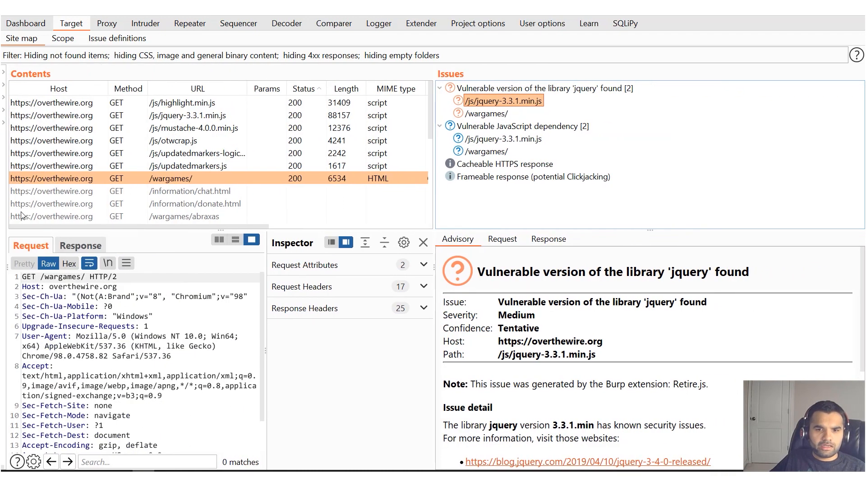
pyautogui.scroll(-3)
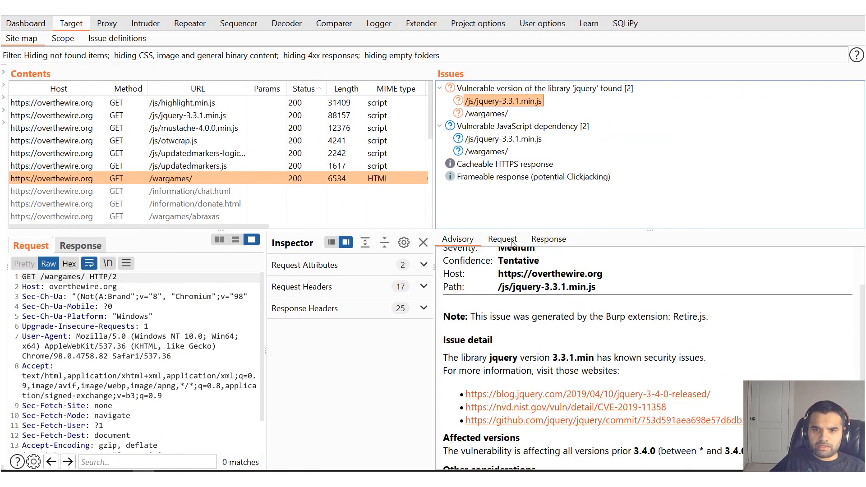
pyautogui.click(502, 238)
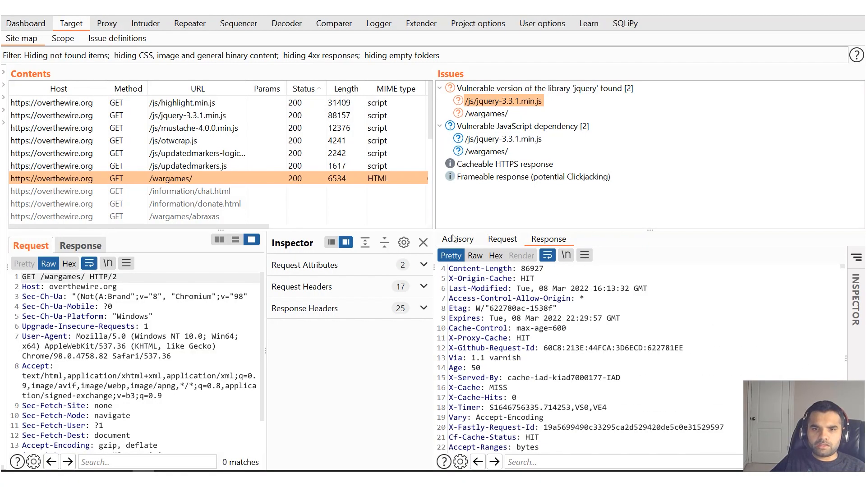
# Show the low-severity Vulnerable JavaScript dependency advisory listing jquery-3.3.1.min.js and /wargames/.
pyautogui.click(521, 126)
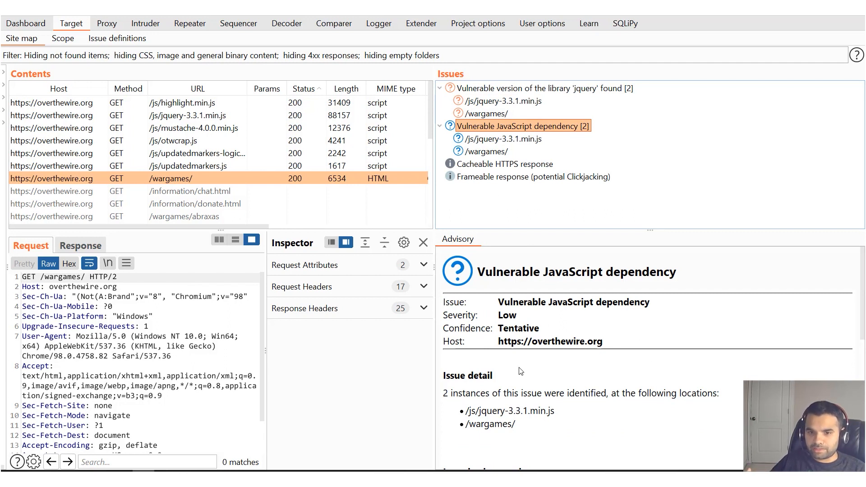
pyautogui.moveTo(495, 137)
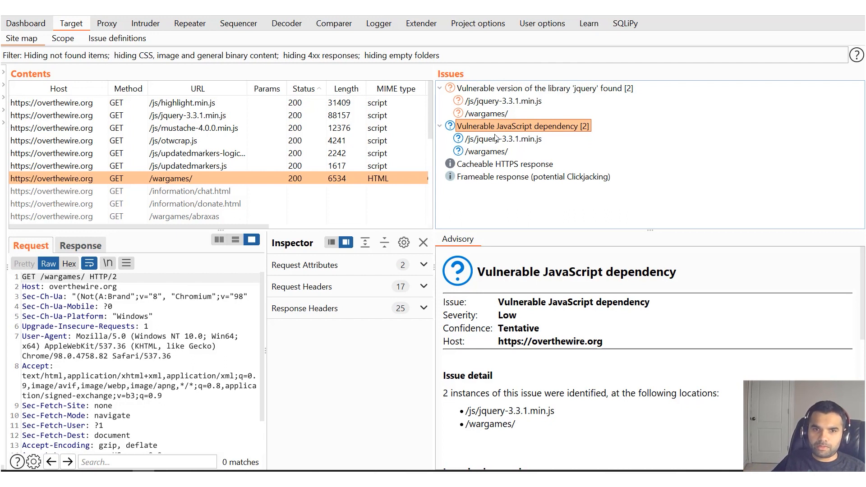
pyautogui.moveTo(540, 318)
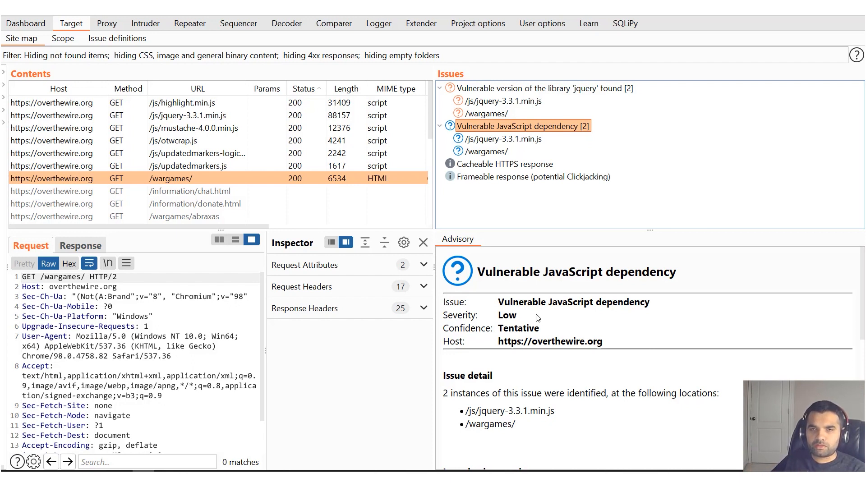
pyautogui.moveTo(419, 313)
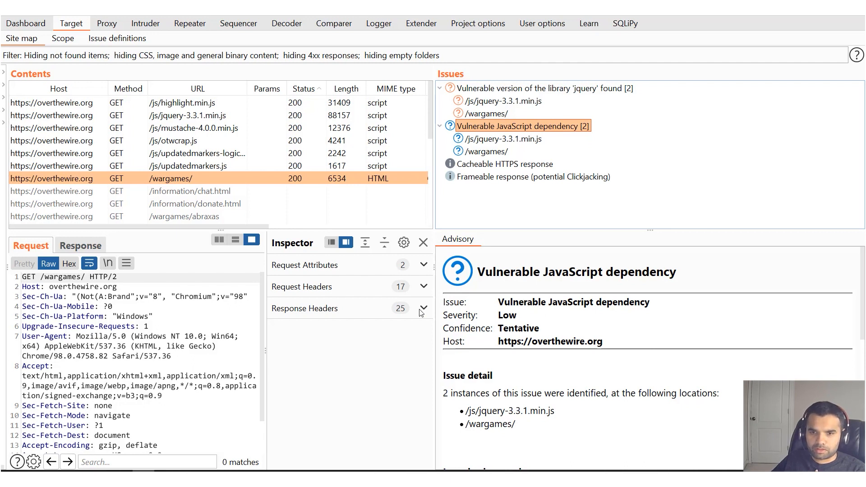
pyautogui.moveTo(325, 325)
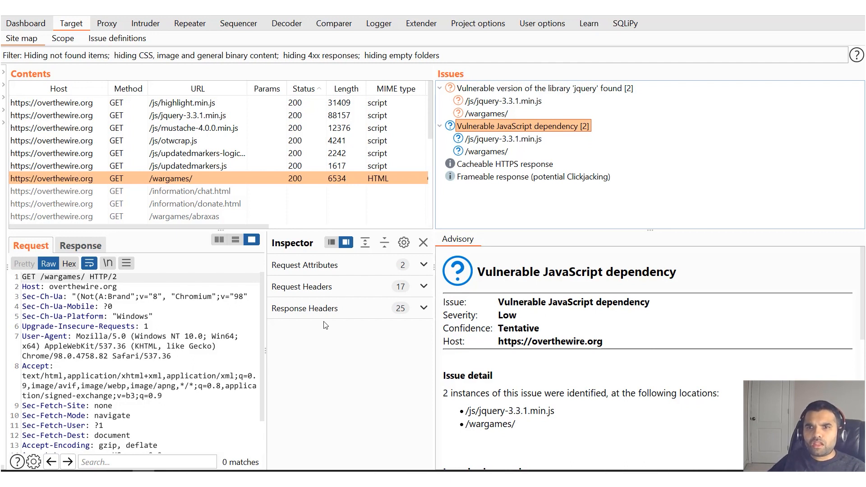